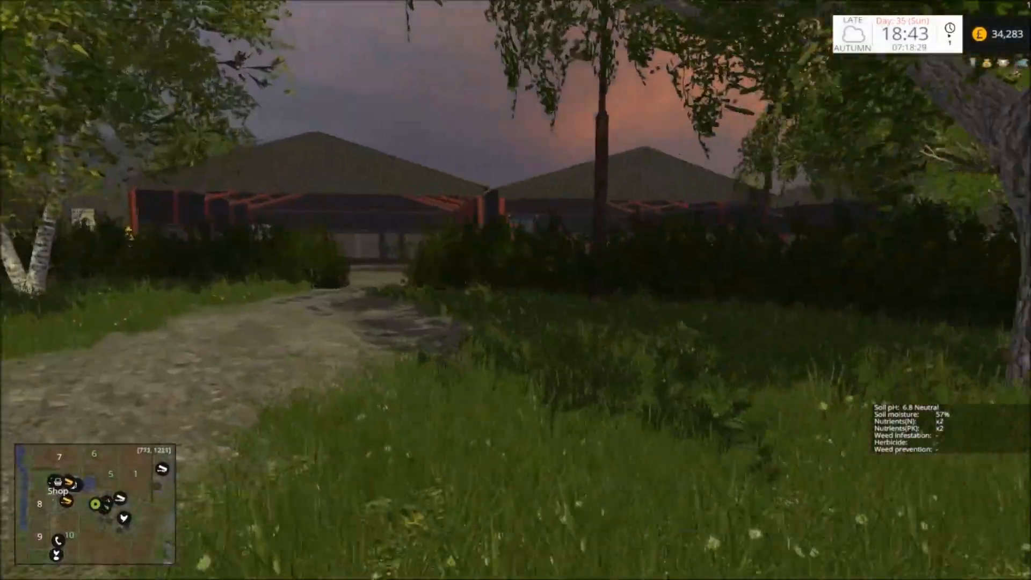
# Walk forward past the machinery sheds to the muddy yard by the paddock fence.
pyautogui.press('w')
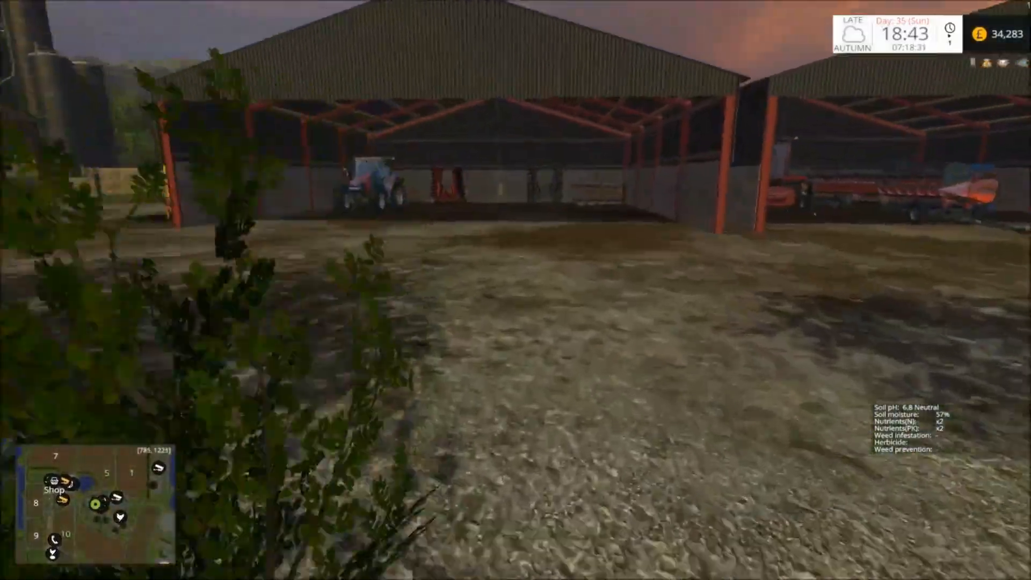
pyautogui.moveTo(515, 290)
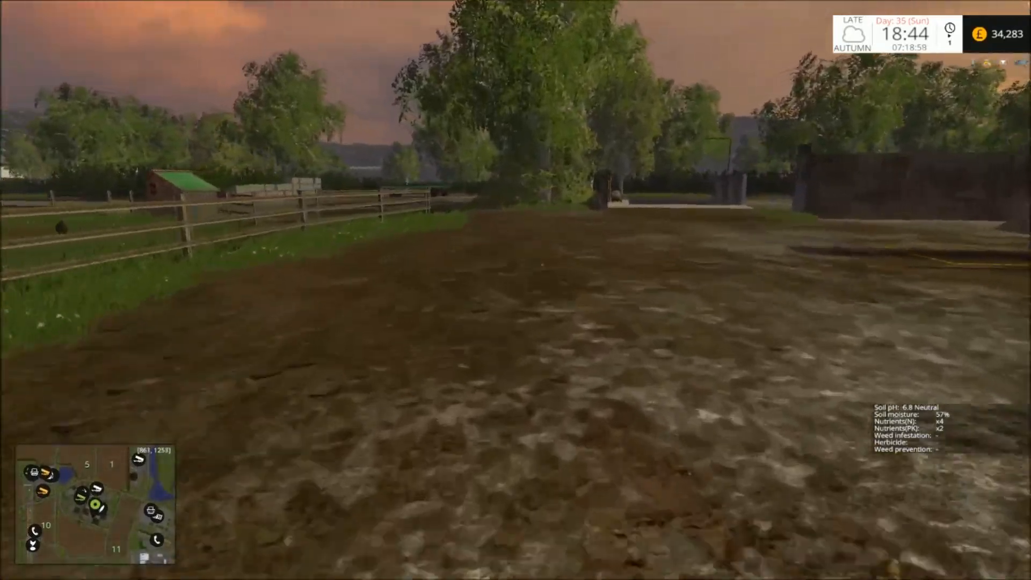
pyautogui.moveTo(516, 290)
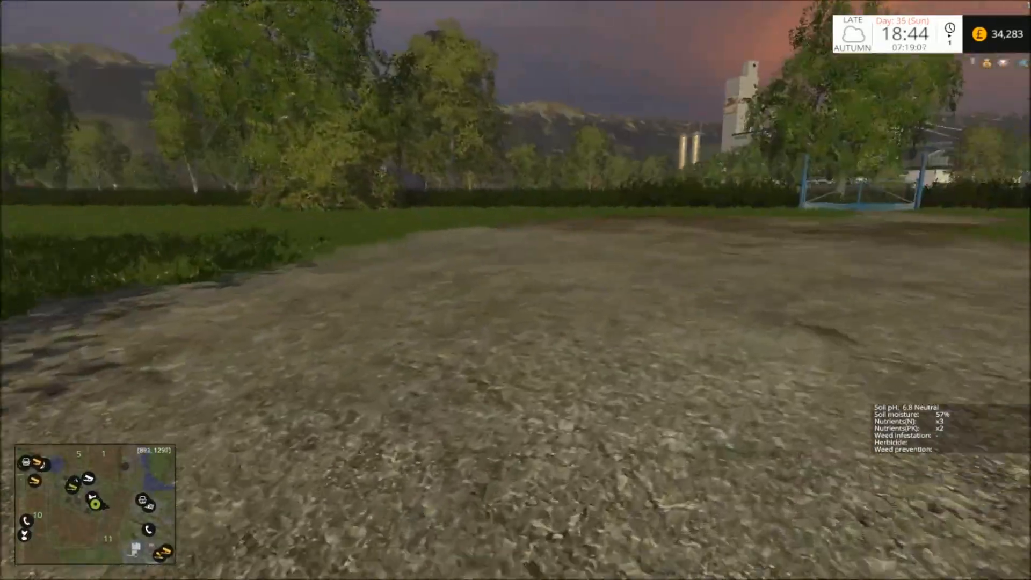
pyautogui.moveTo(515, 290)
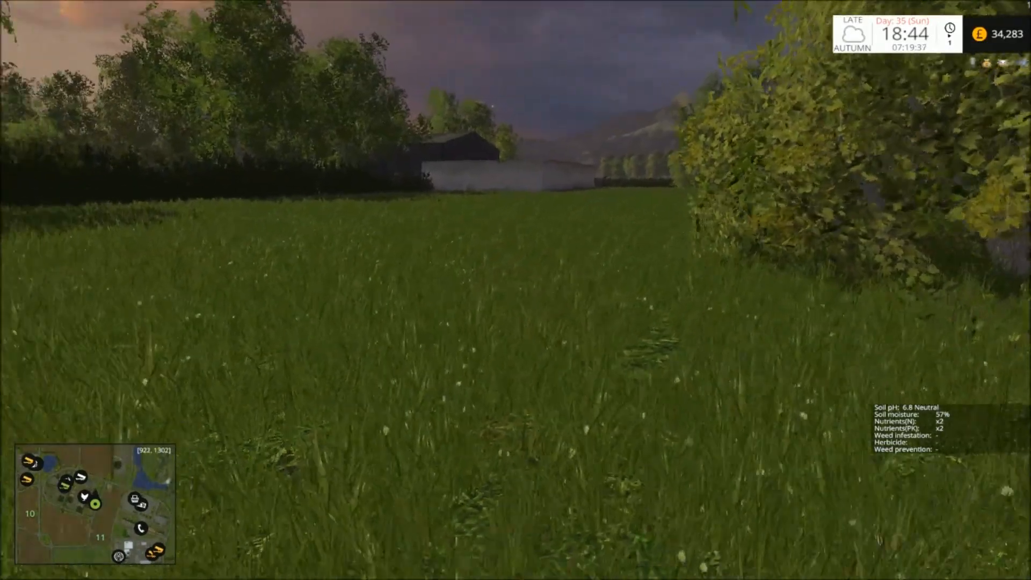
pyautogui.moveTo(515, 290)
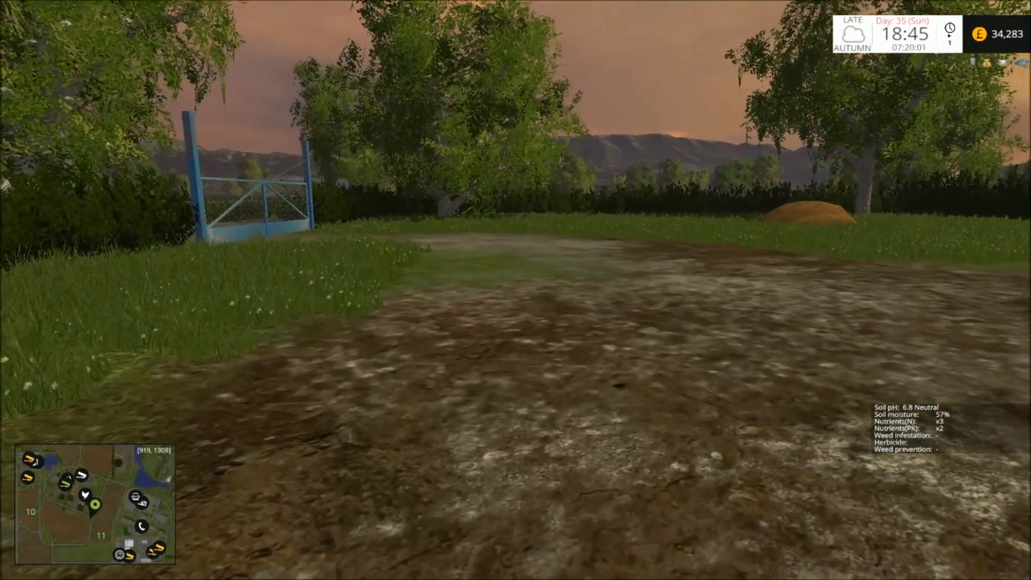
pyautogui.moveTo(515, 290)
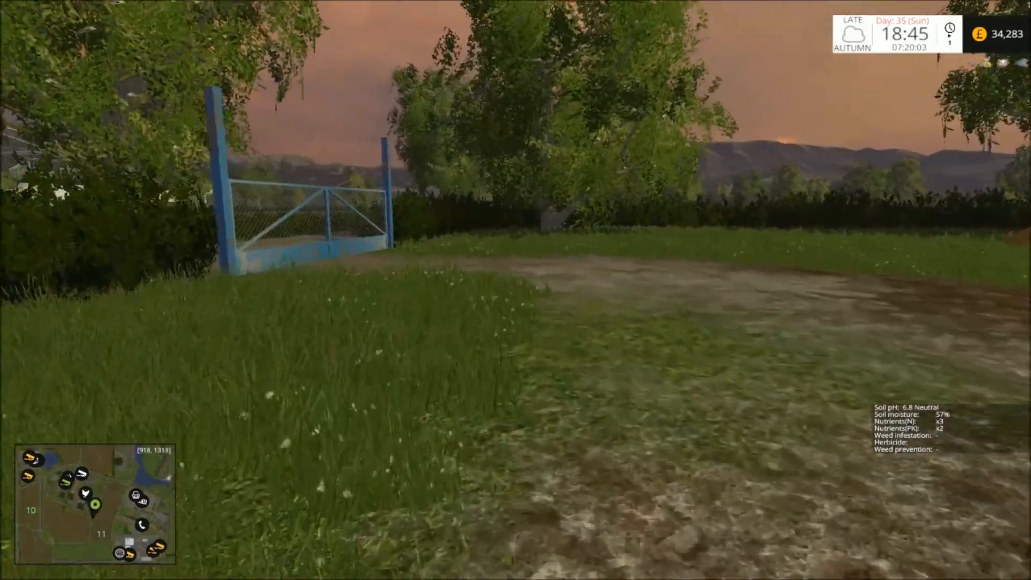
pyautogui.moveTo(515, 289)
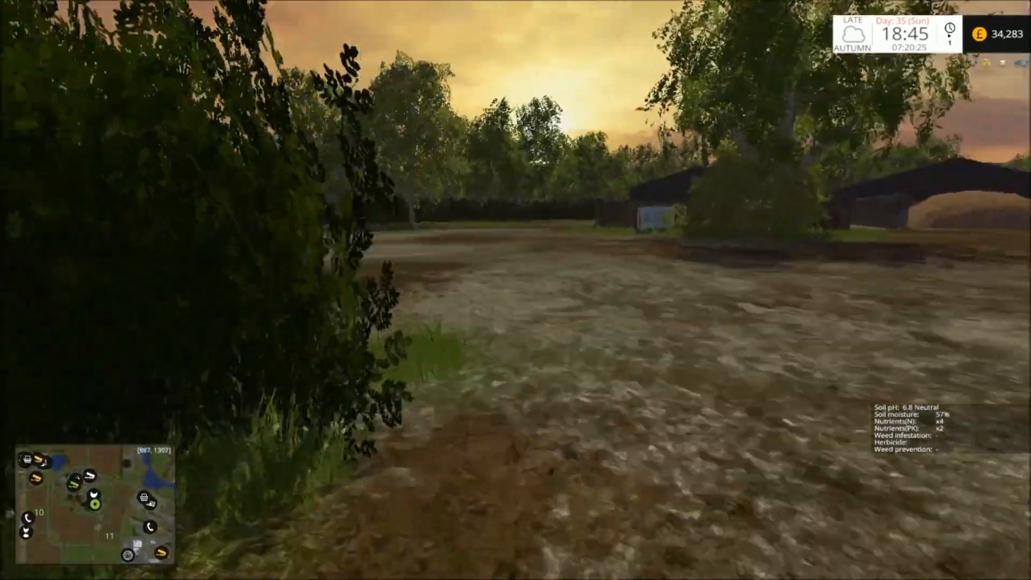
pyautogui.moveTo(515, 290)
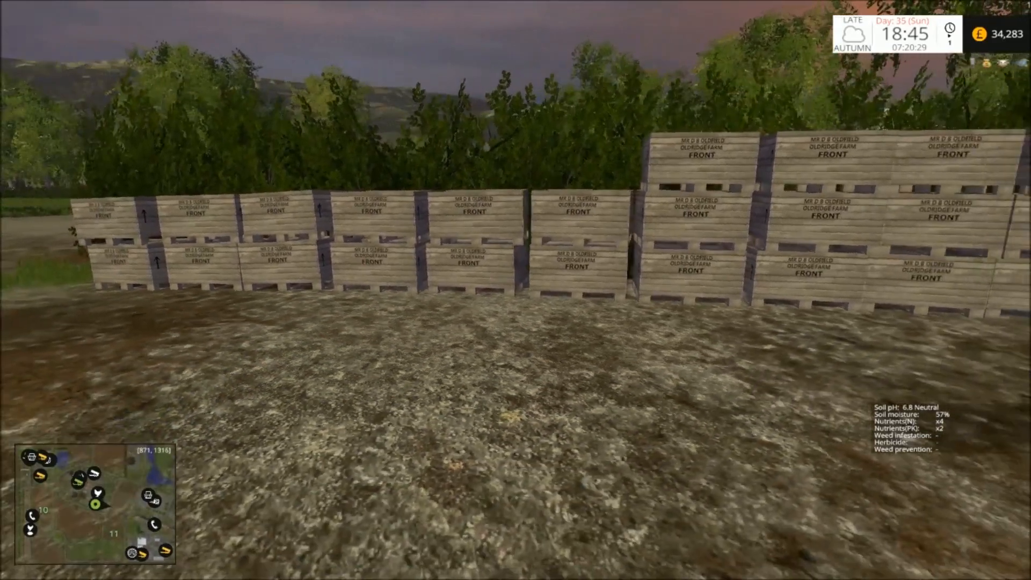
pyautogui.moveTo(515, 289)
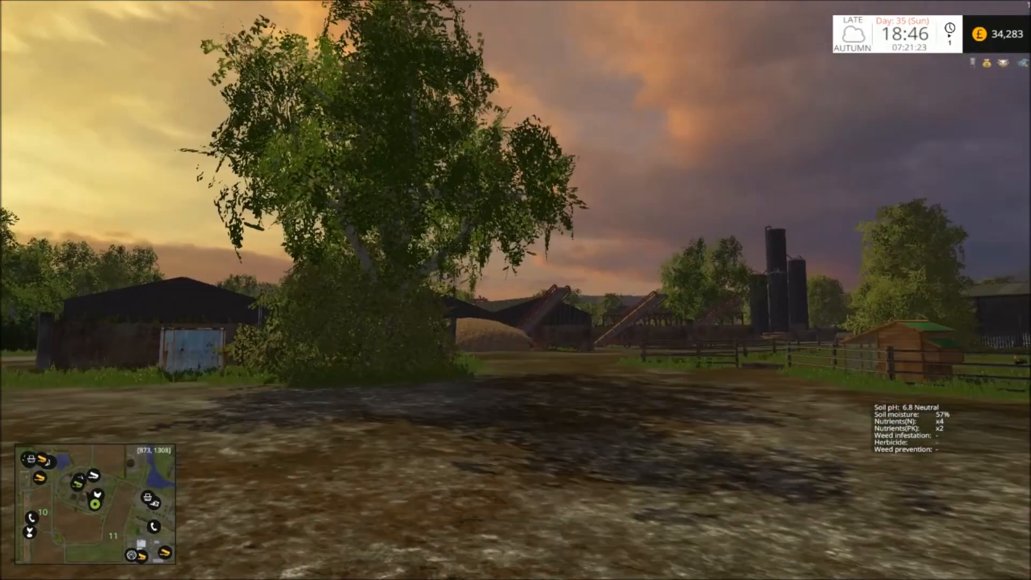
pyautogui.moveTo(515, 290)
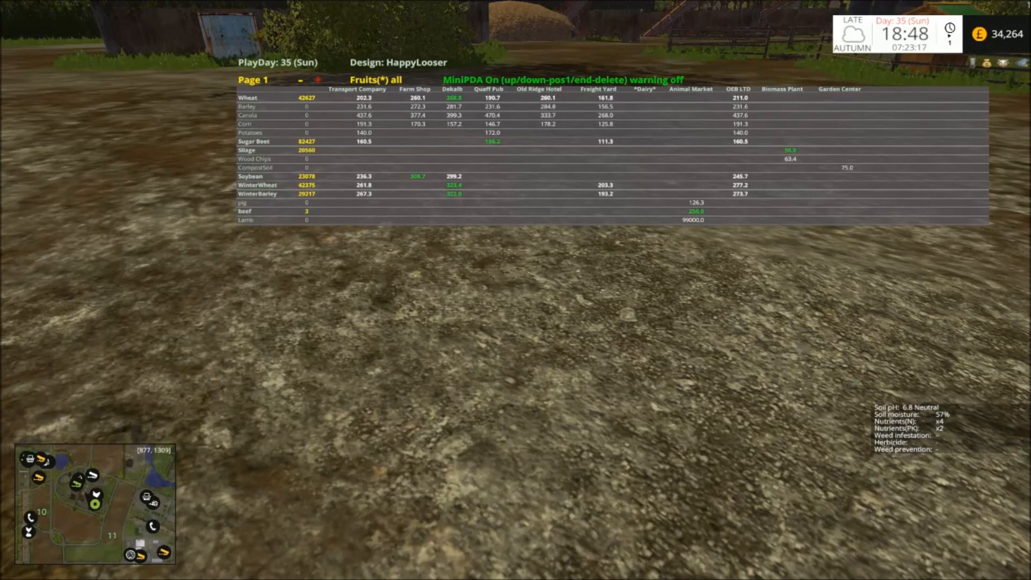
pyautogui.moveTo(469, 292)
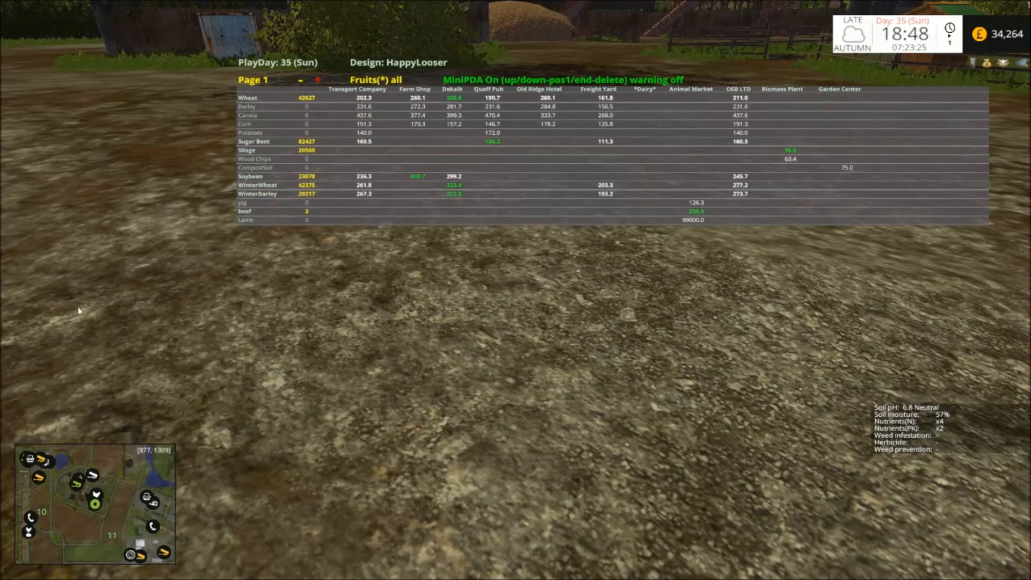
pyautogui.moveTo(274, 330)
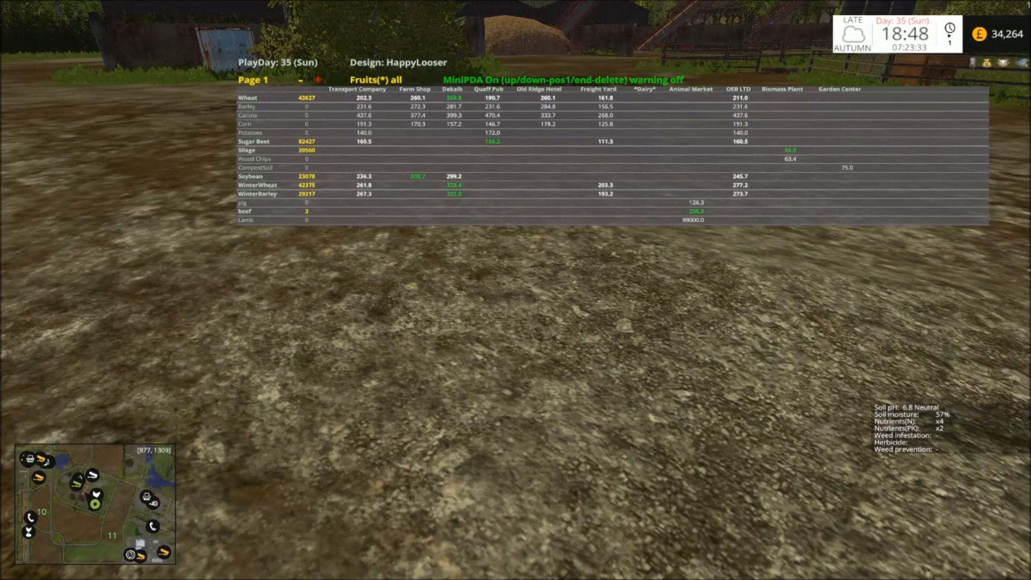
pyautogui.click(378, 79)
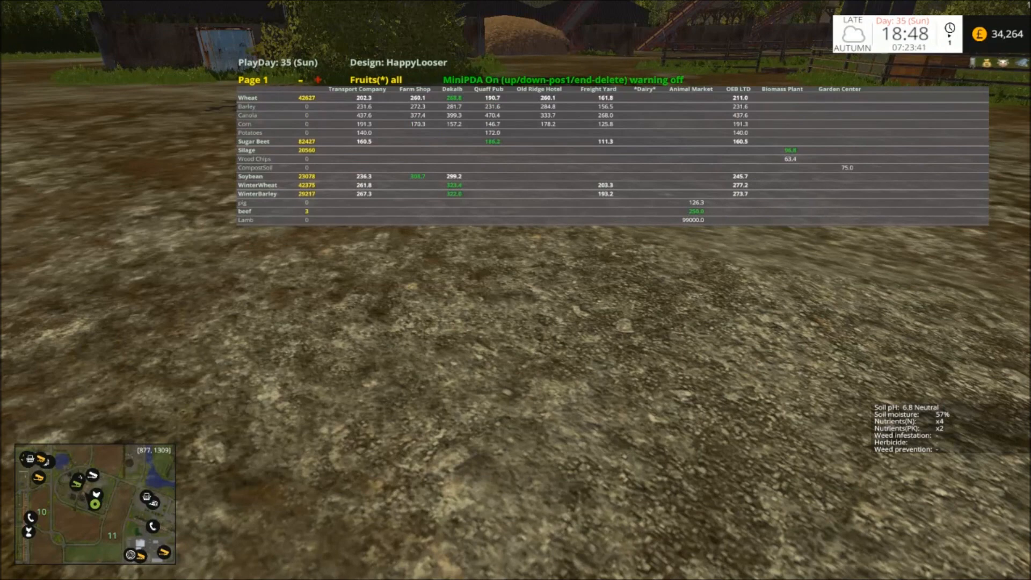
pyautogui.click(380, 80)
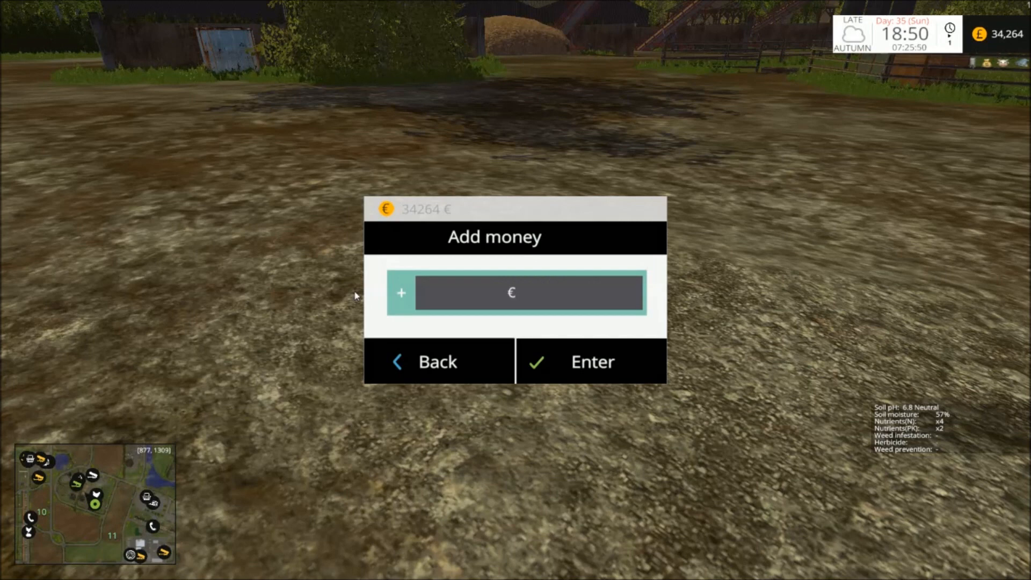
# Enter 100 in the Add money dialog's € field to raise the farm balance.
pyautogui.write('100')
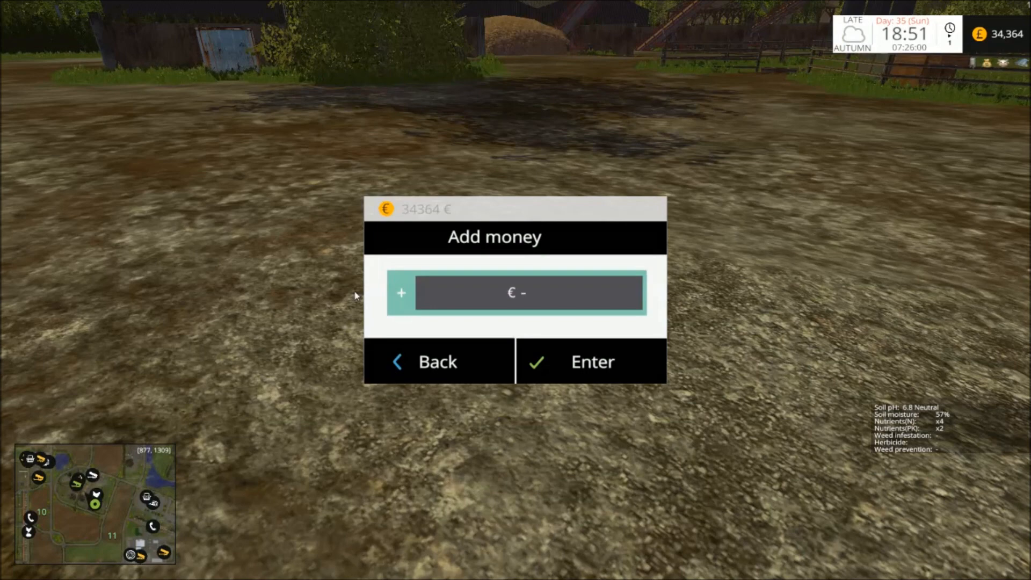
pyautogui.write('100')
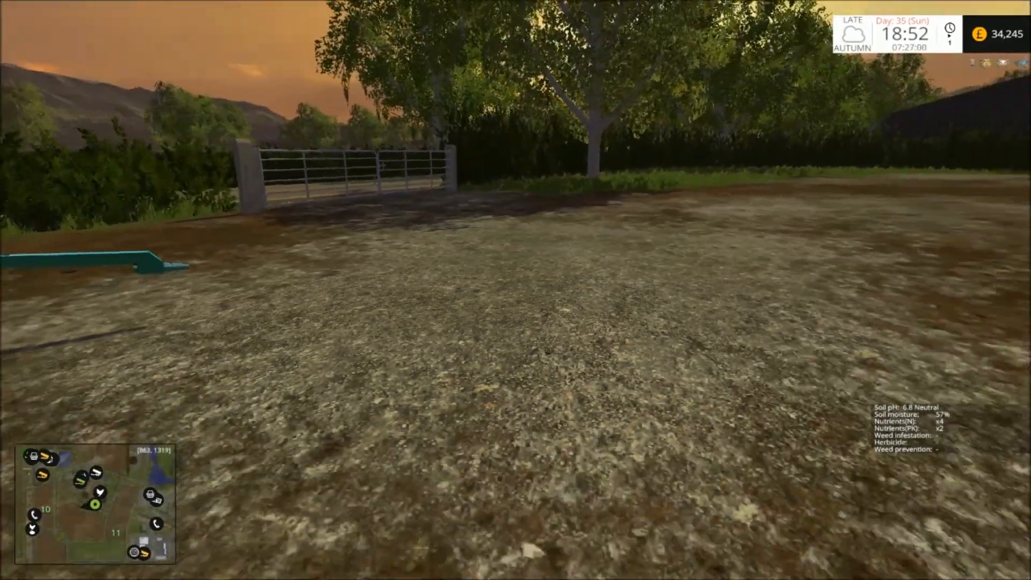
pyautogui.moveTo(515, 290)
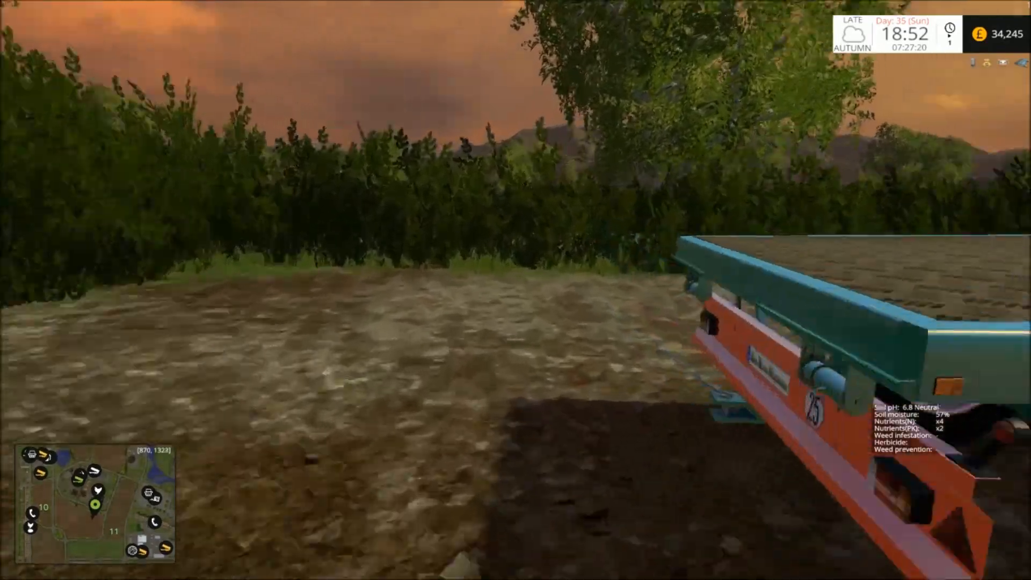
pyautogui.moveTo(515, 290)
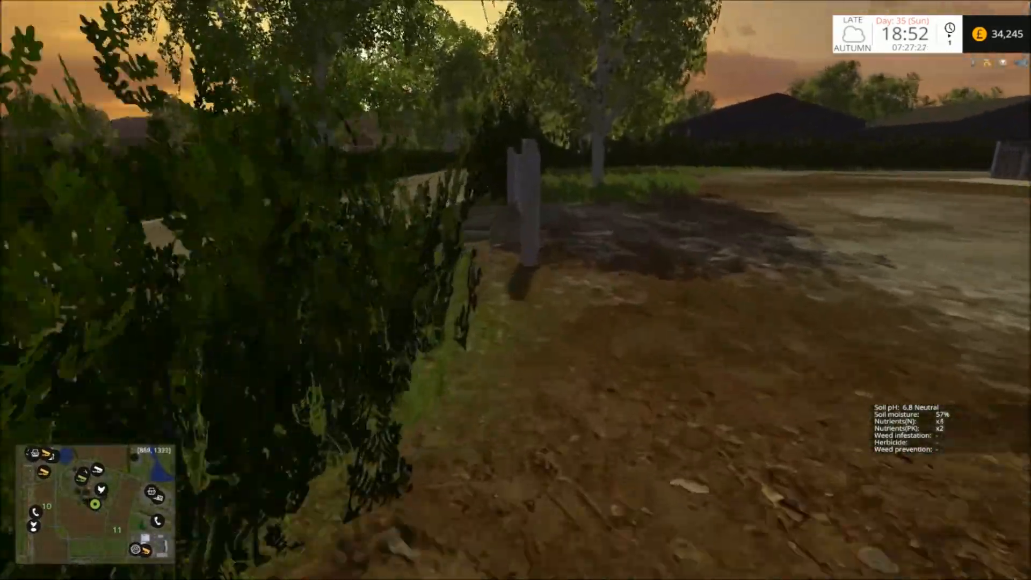